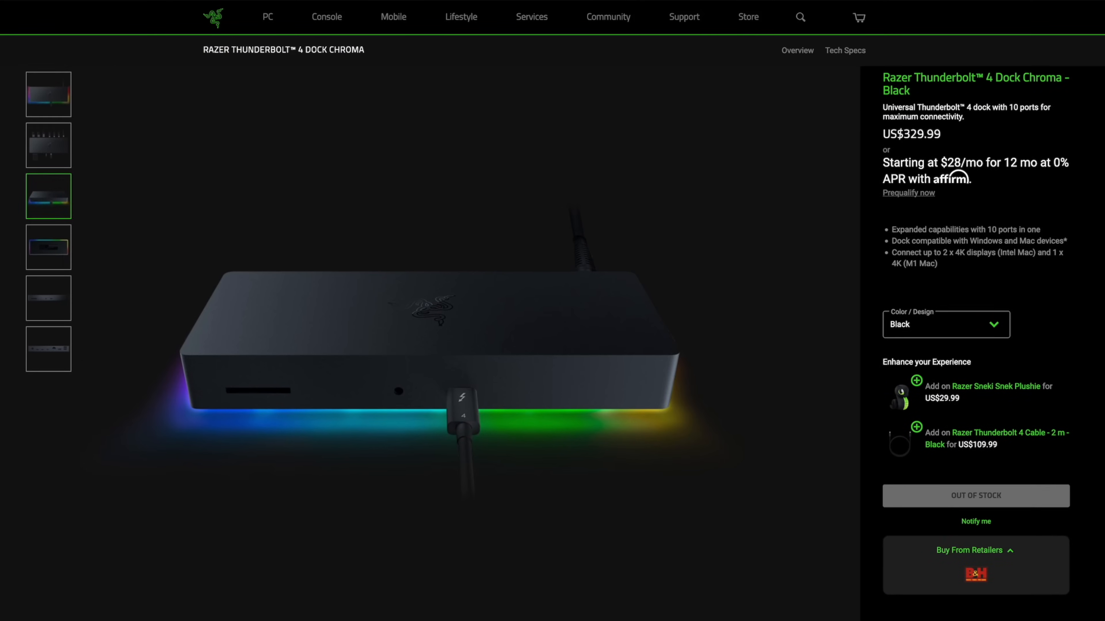
Scroll the NordPass page past the browser comparison and bring up the NordPass password vault window.
scroll(down, 3)
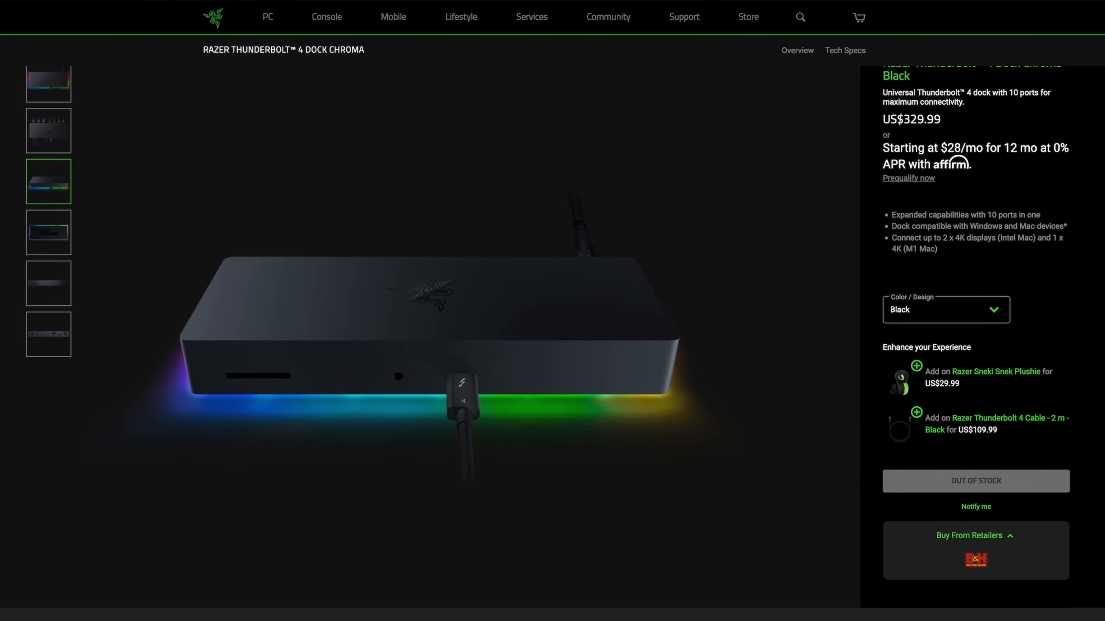
scroll(down, 3)
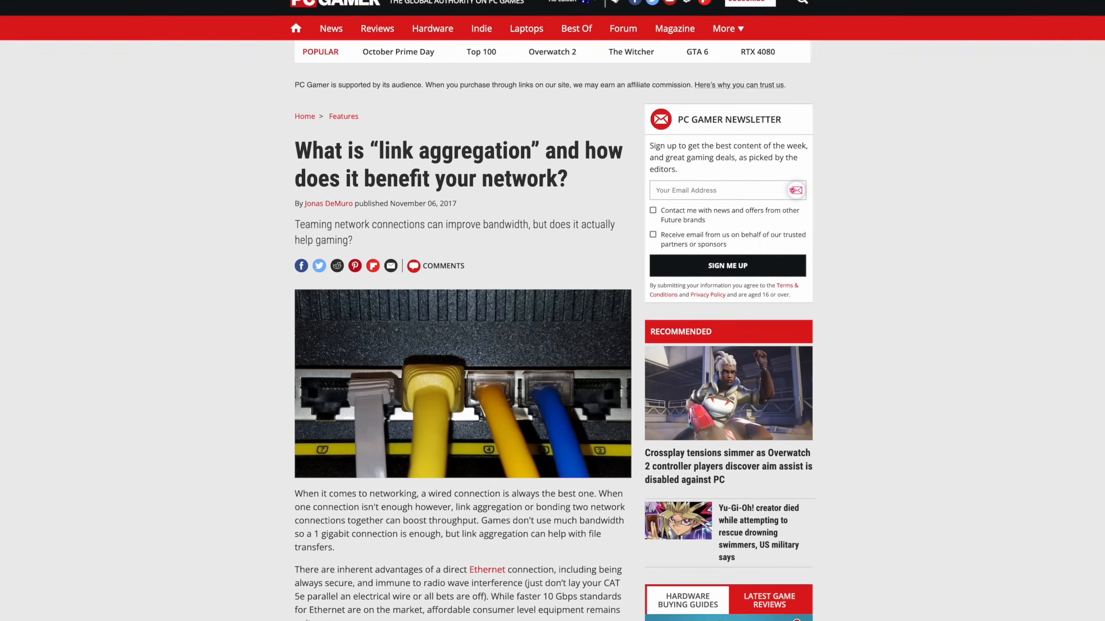
scroll(down, 3)
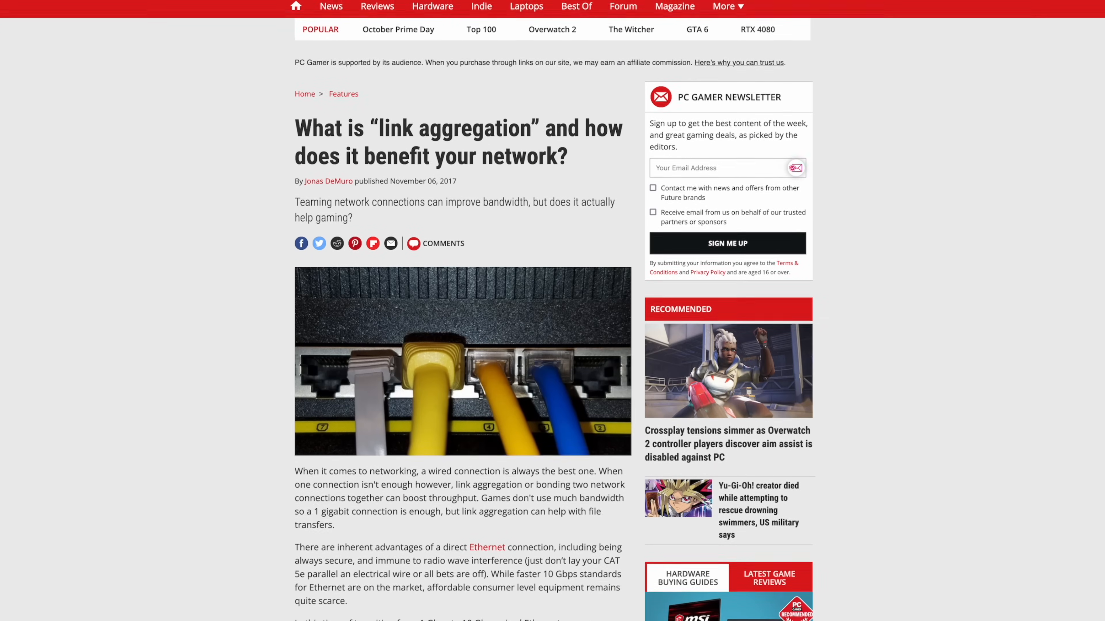
scroll(down, 3)
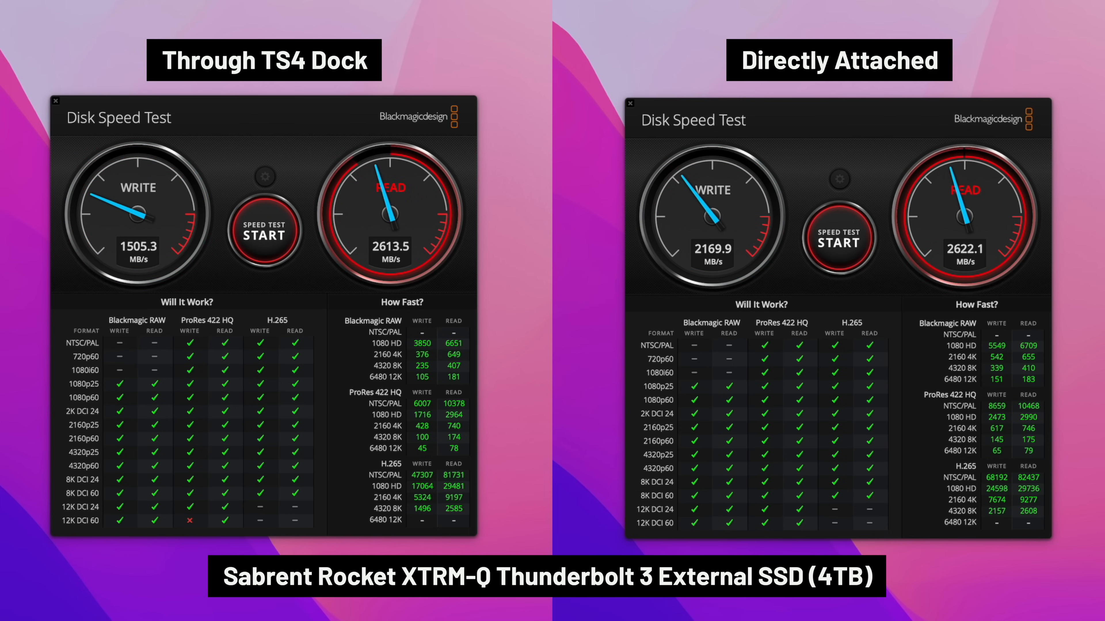
click(806, 7)
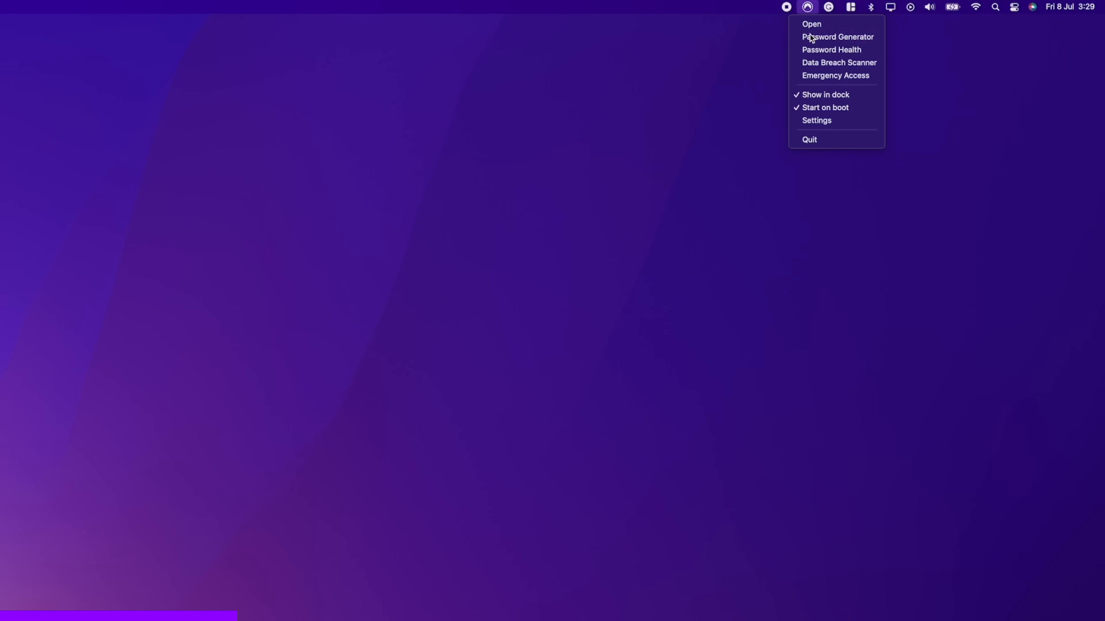
click(811, 24)
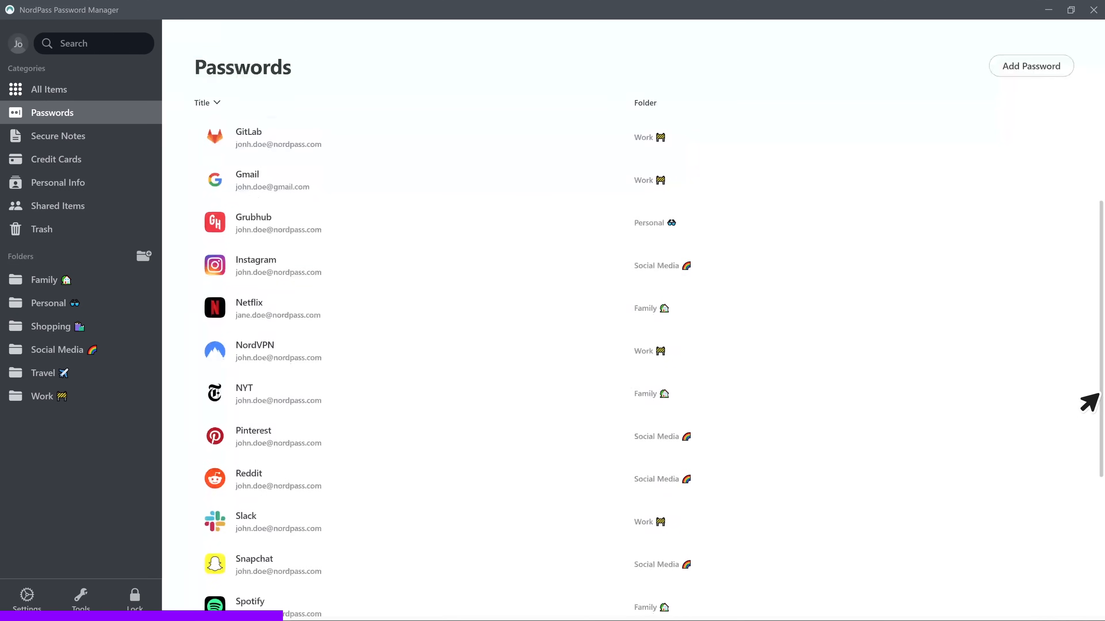
mouse_move(362, 337)
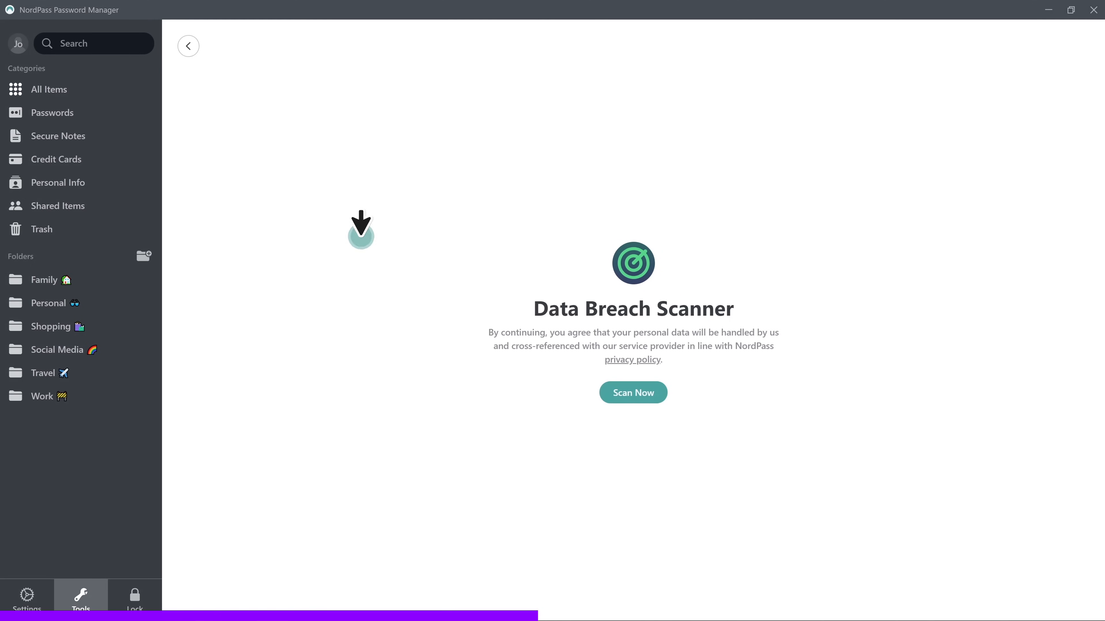
Scroll down to the autosave passwords and access-on-any-device sections of the NordPass page.
click(632, 392)
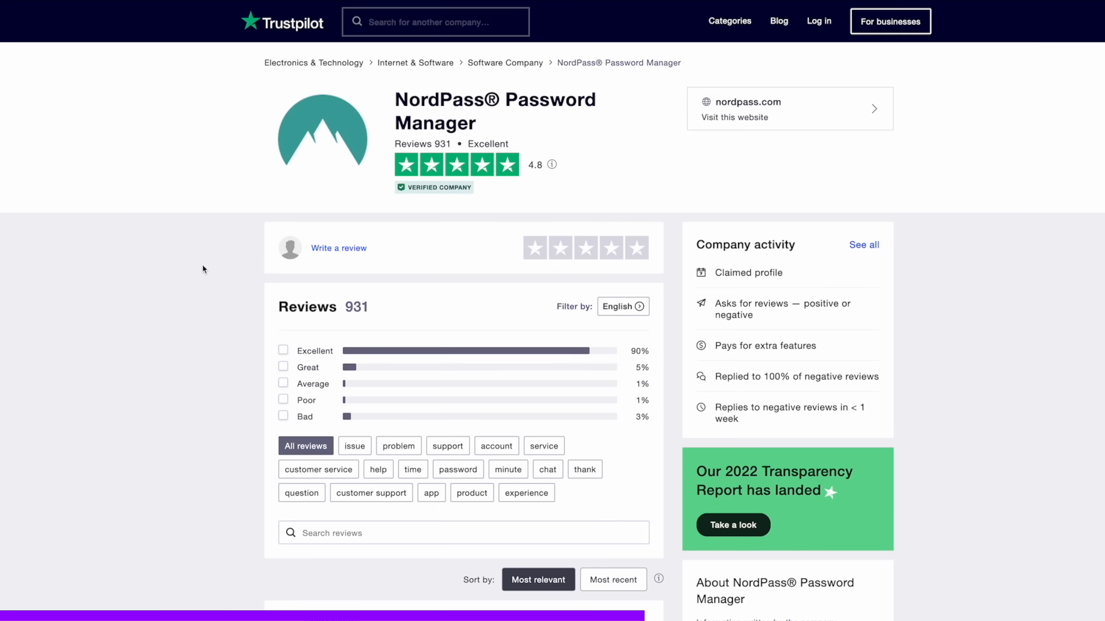
scroll(down, 3)
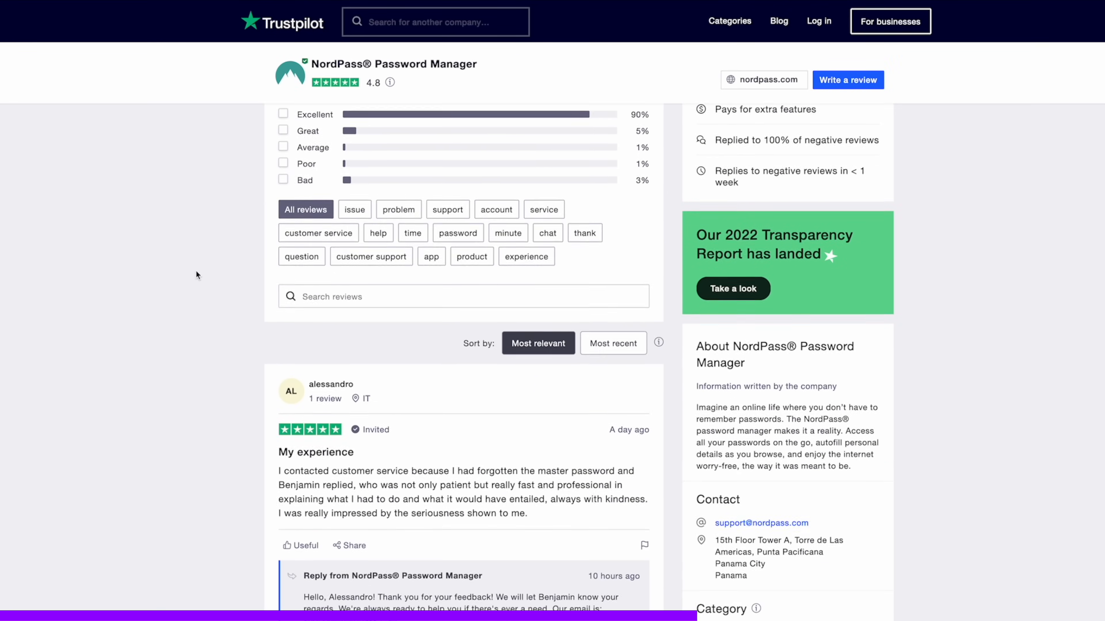
scroll(down, 3)
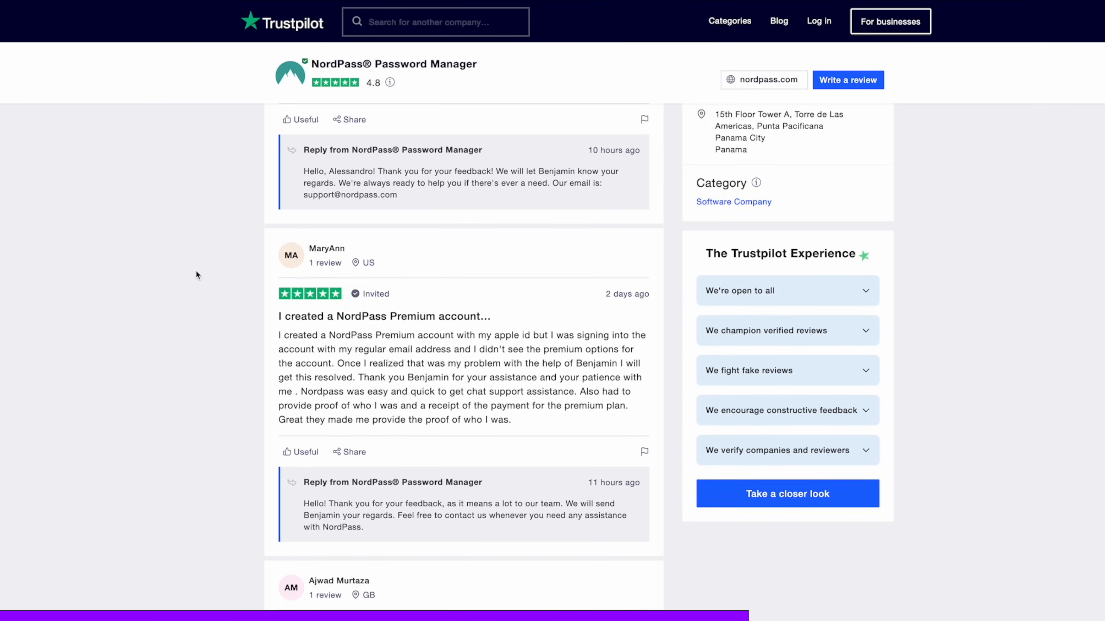
scroll(down, 3)
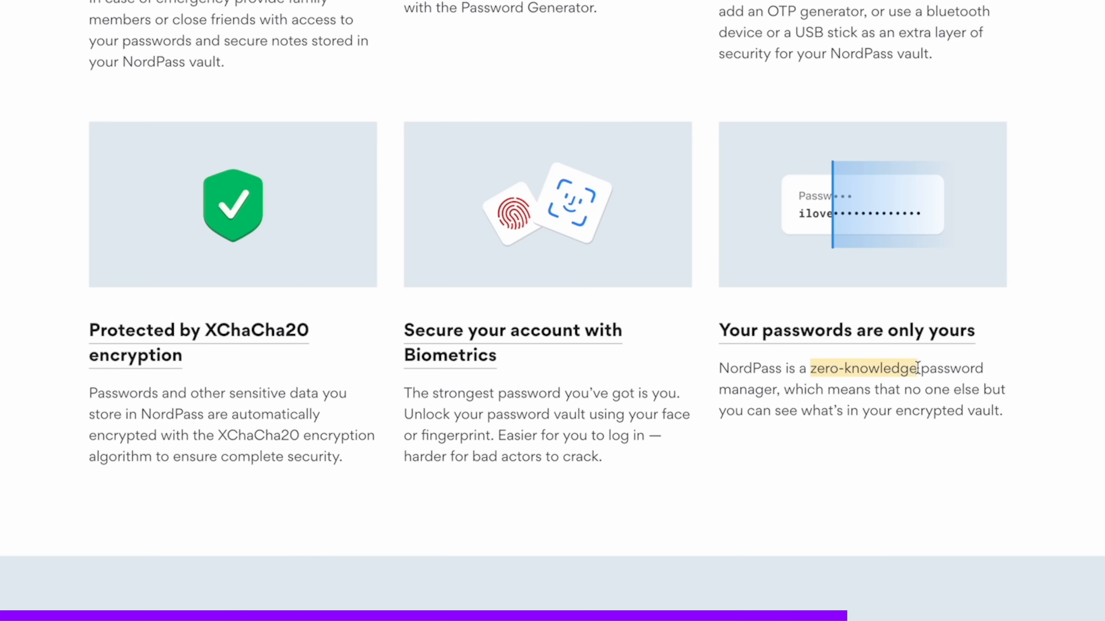
mouse_move(905, 390)
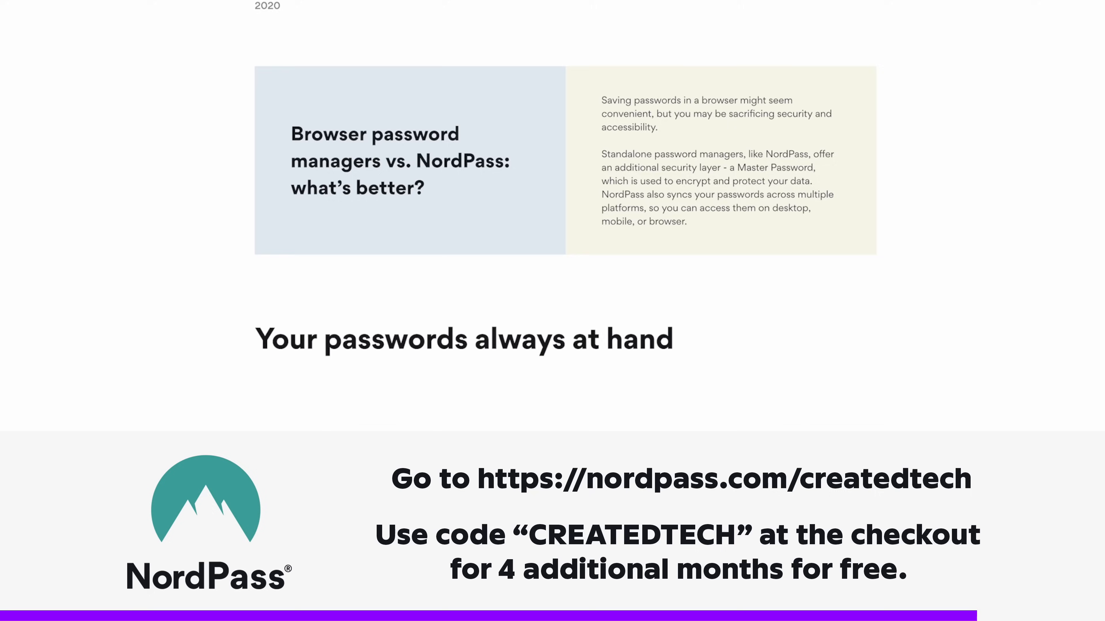
scroll(down, 3)
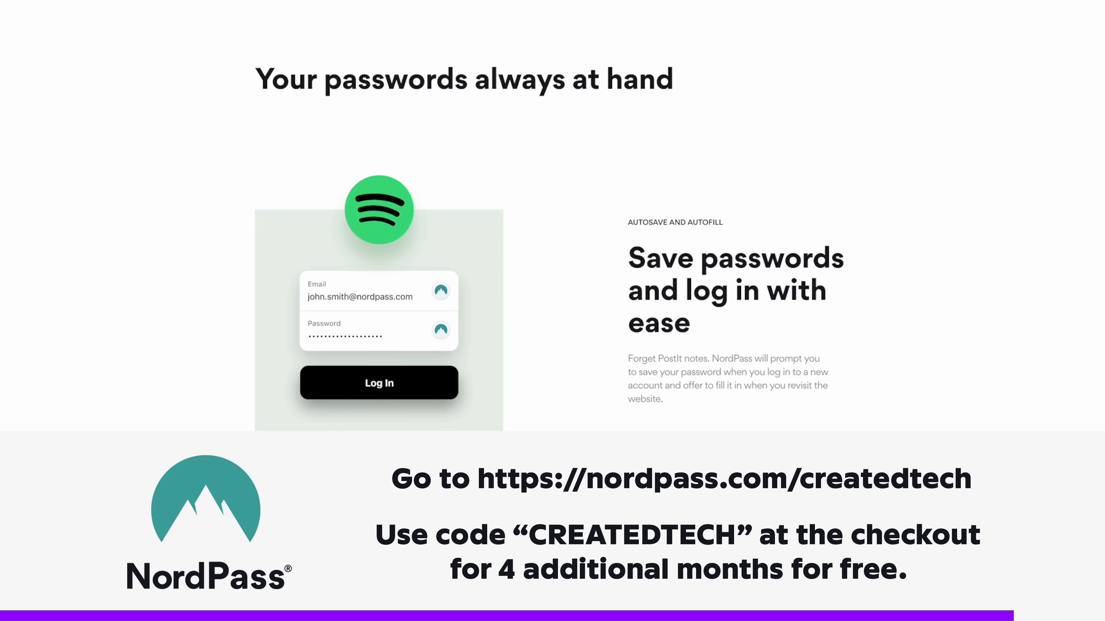
scroll(down, 3)
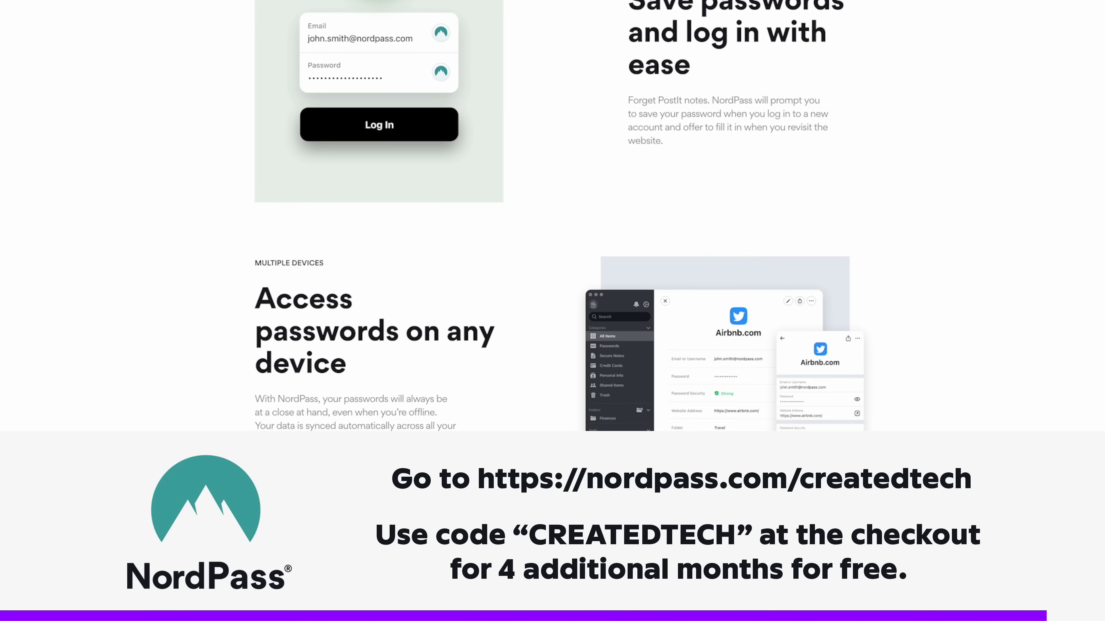
scroll(down, 3)
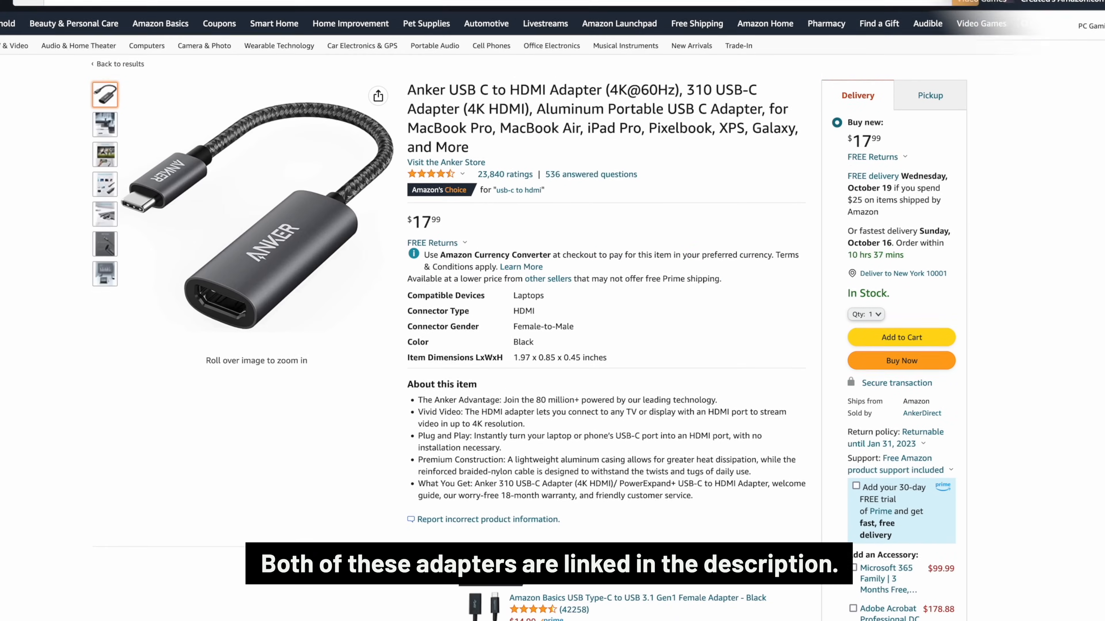
Scroll the Anker USB-C to HDMI 4K@60Hz adapter listing to show its price and details.
scroll(down, 3)
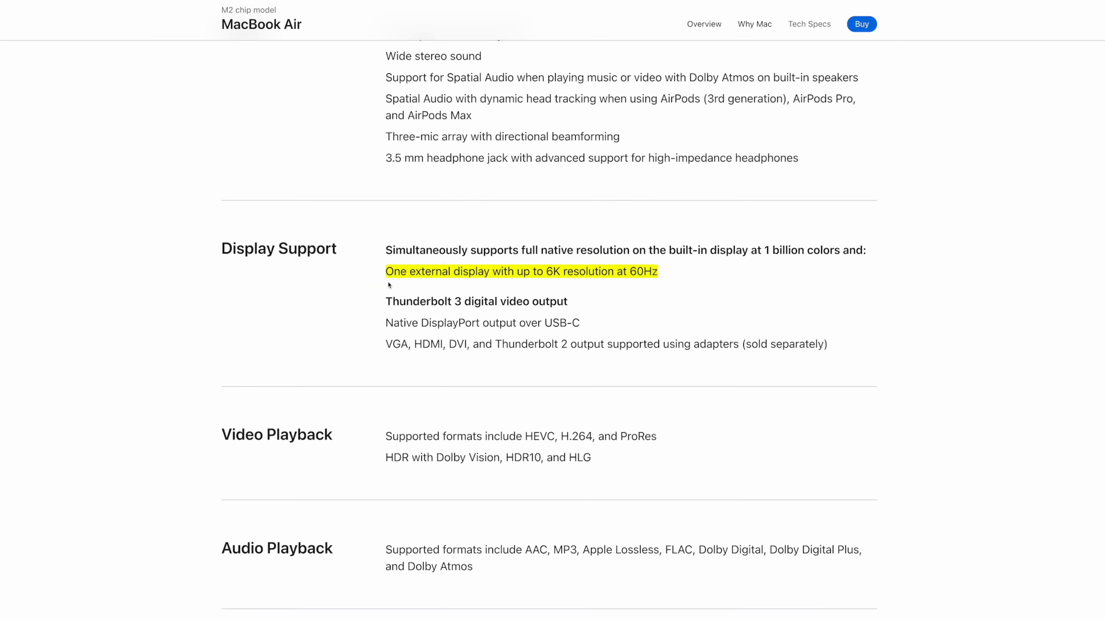
mouse_move(582, 285)
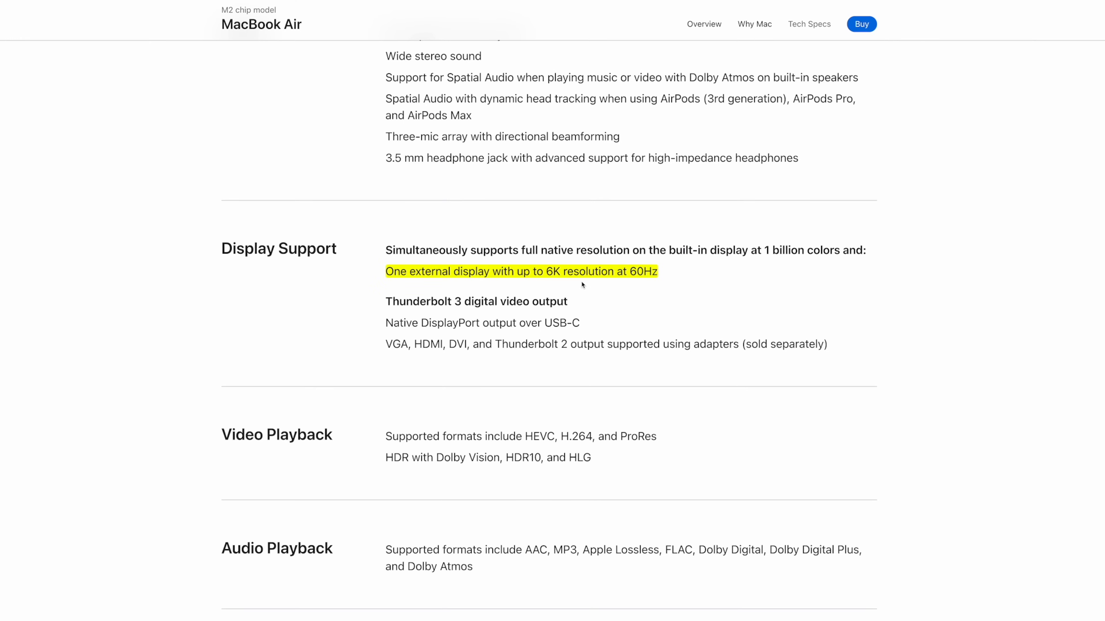
mouse_move(657, 283)
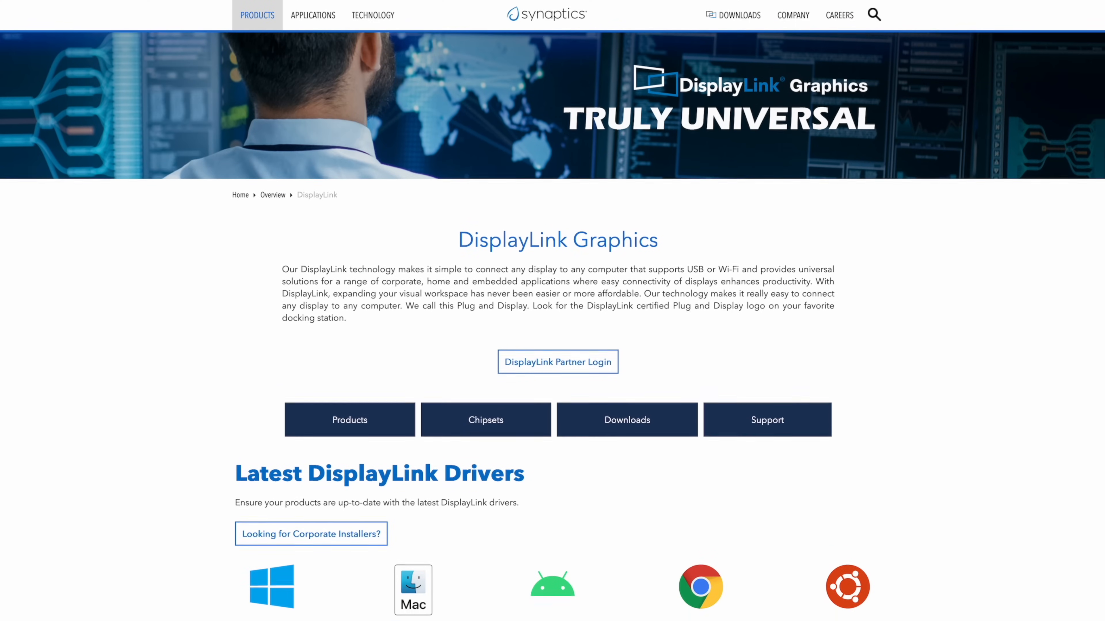
Scroll the DisplayLink Graphics page down to the Latest DisplayLink Drivers section.
scroll(down, 3)
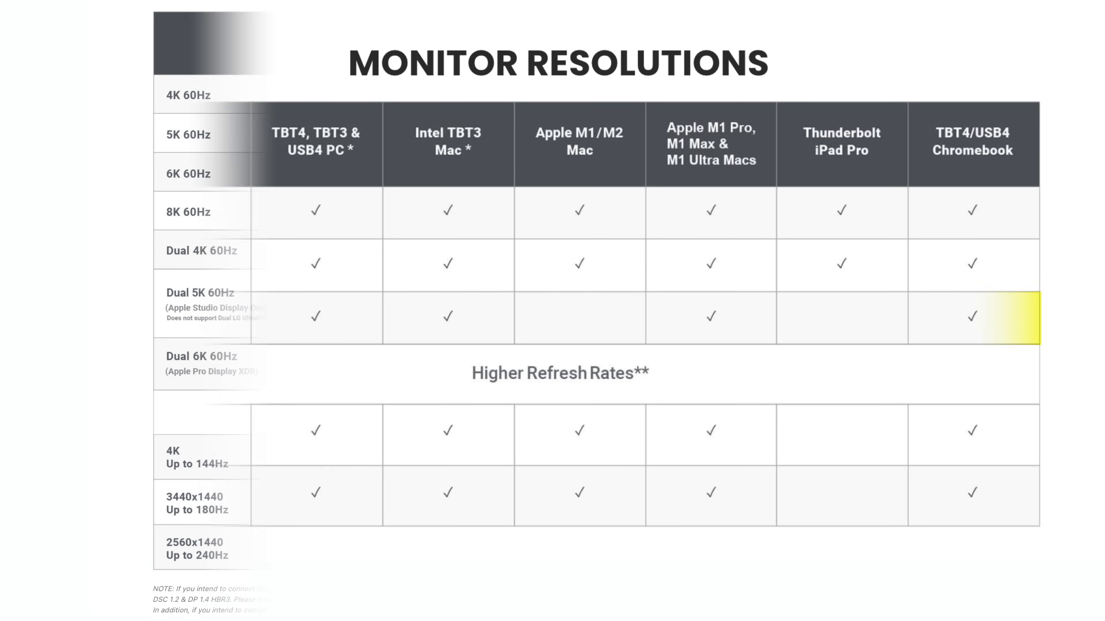
Scroll the TS4 resolutions table through the 8K 60Hz, Dual 4K 60Hz and 3440x1440 up to 180Hz rows.
scroll(down, 3)
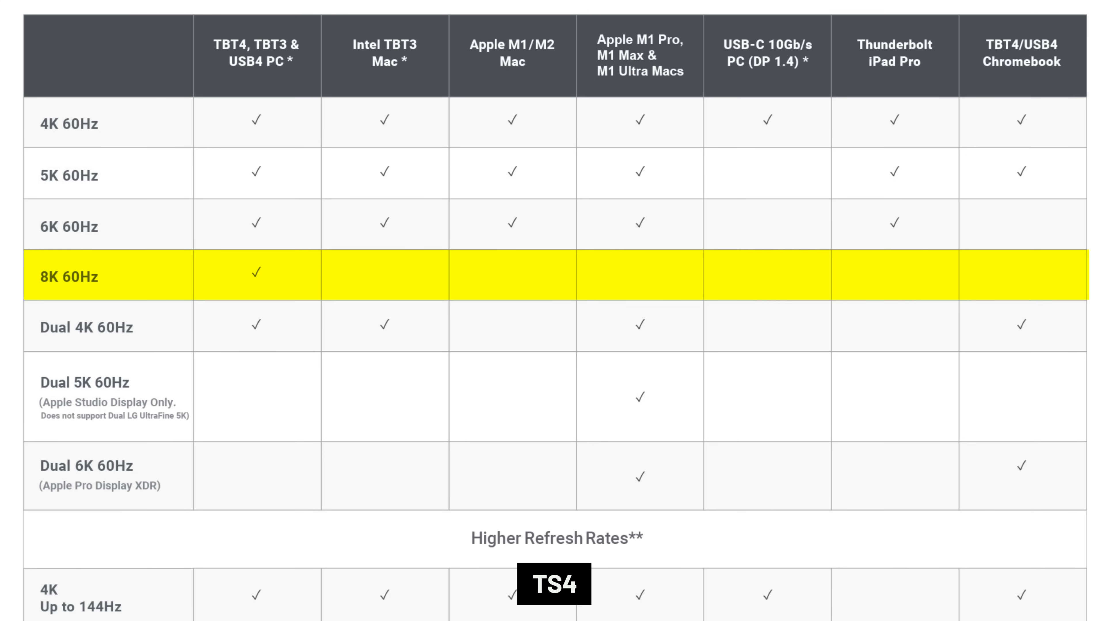
click(84, 327)
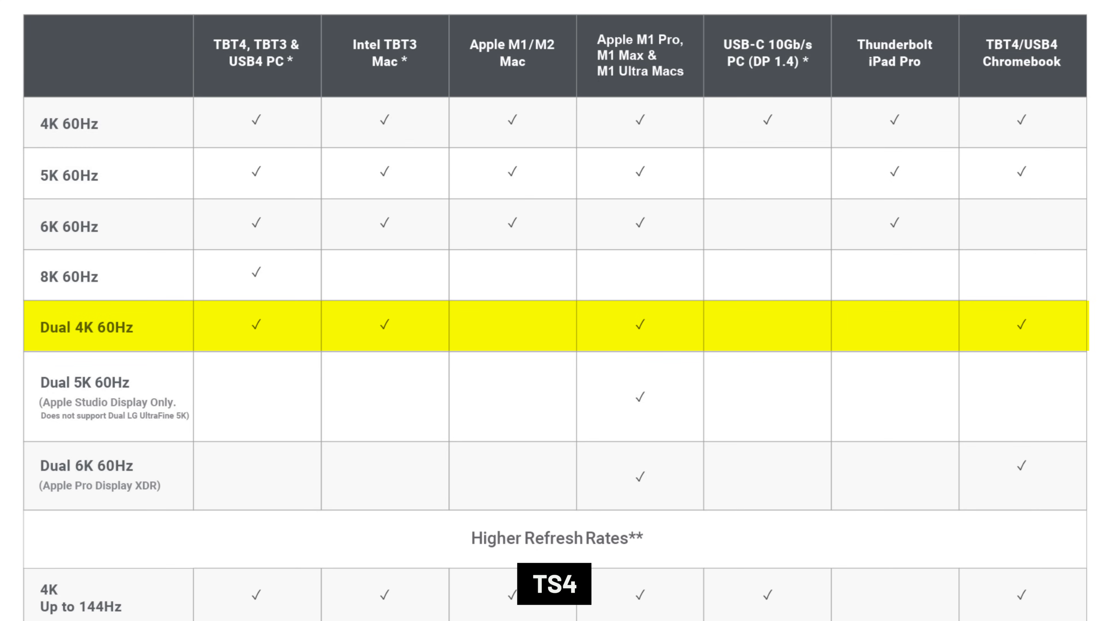
scroll(down, 3)
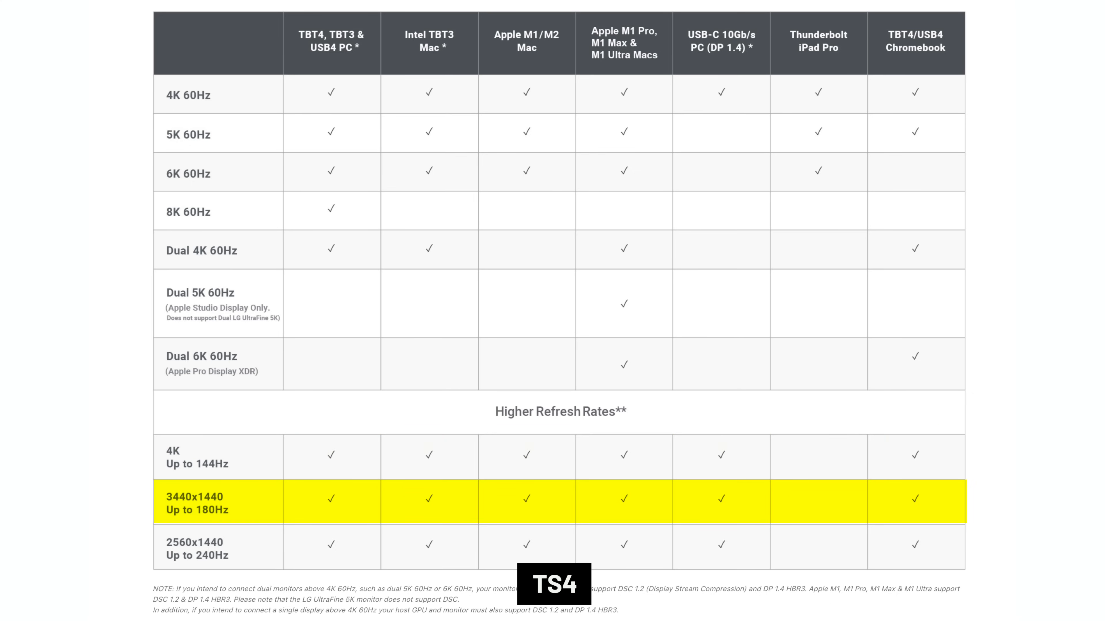